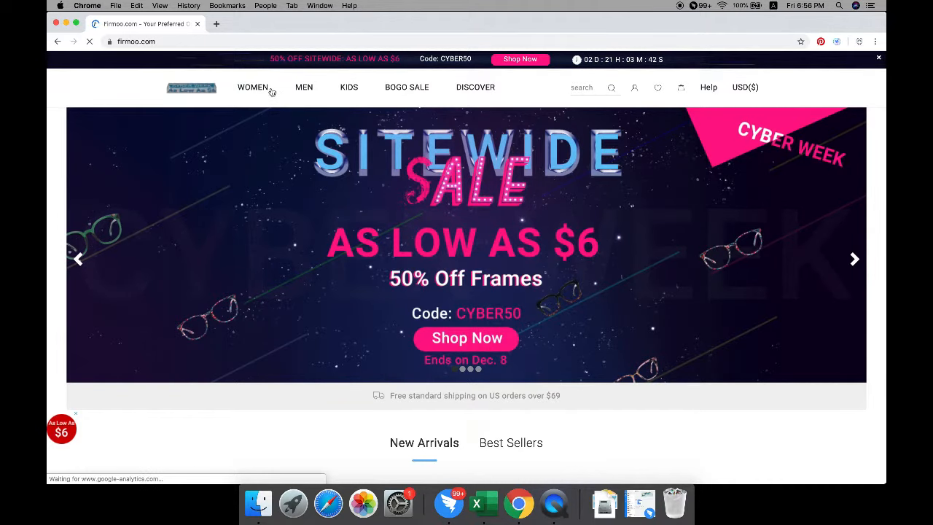
pyautogui.moveTo(304, 87)
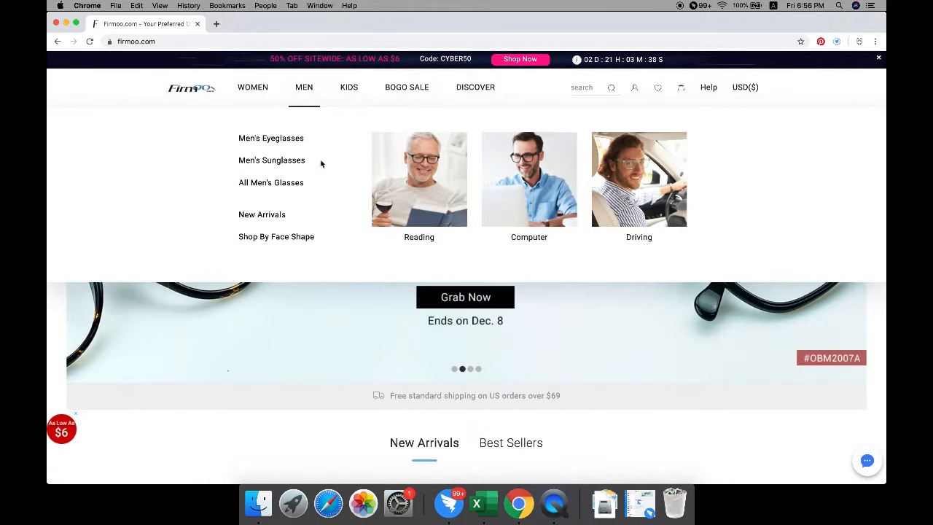
pyautogui.moveTo(475, 88)
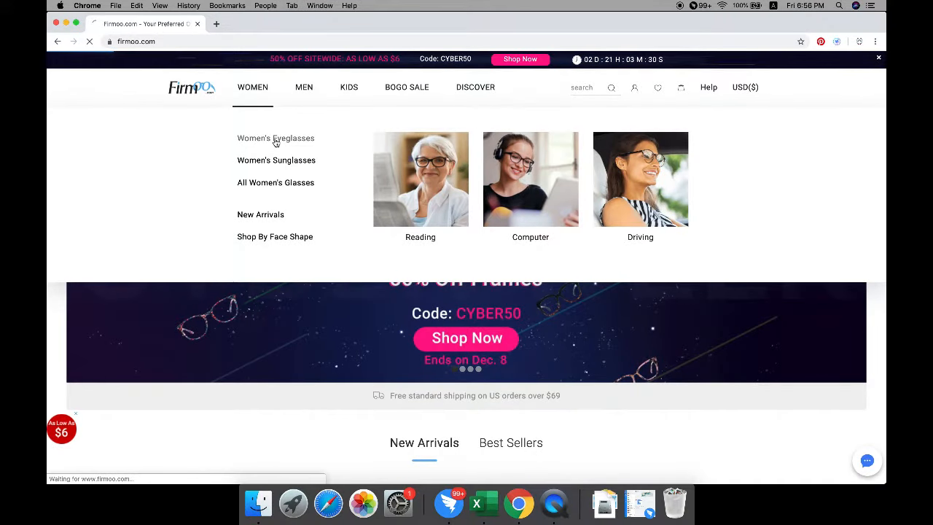
# Open the Women's Eyeglasses catalogue from the WOMEN menu
pyautogui.click(276, 138)
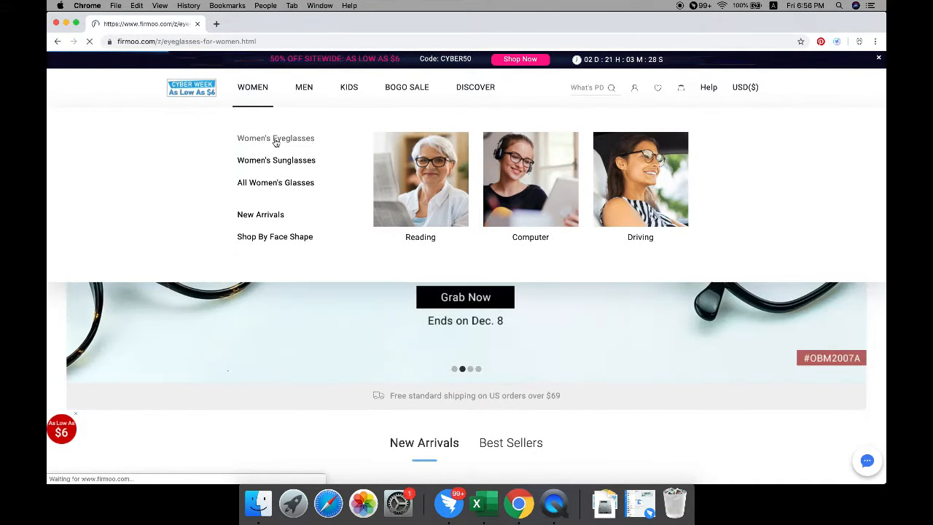
# Scroll the women's eyeglasses listing to the filter bar and open the Try On panel
pyautogui.click(275, 138)
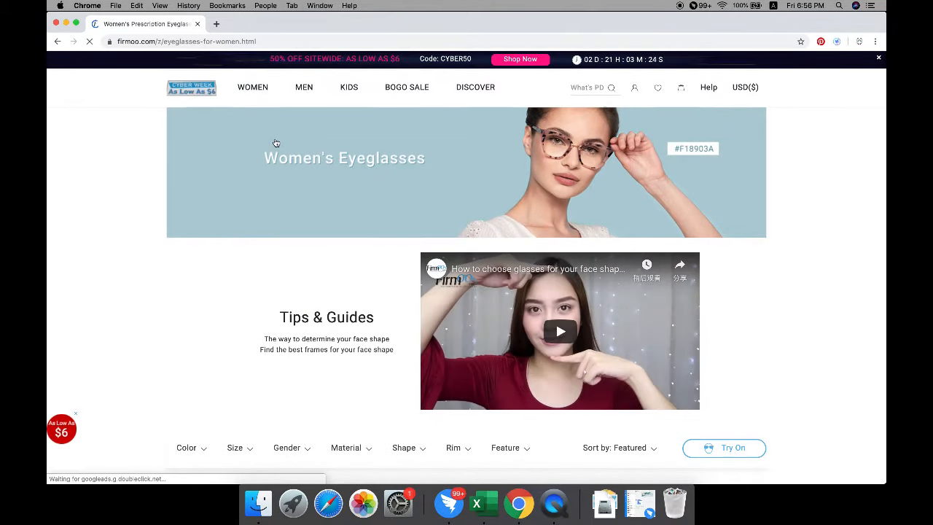
pyautogui.moveTo(539, 181)
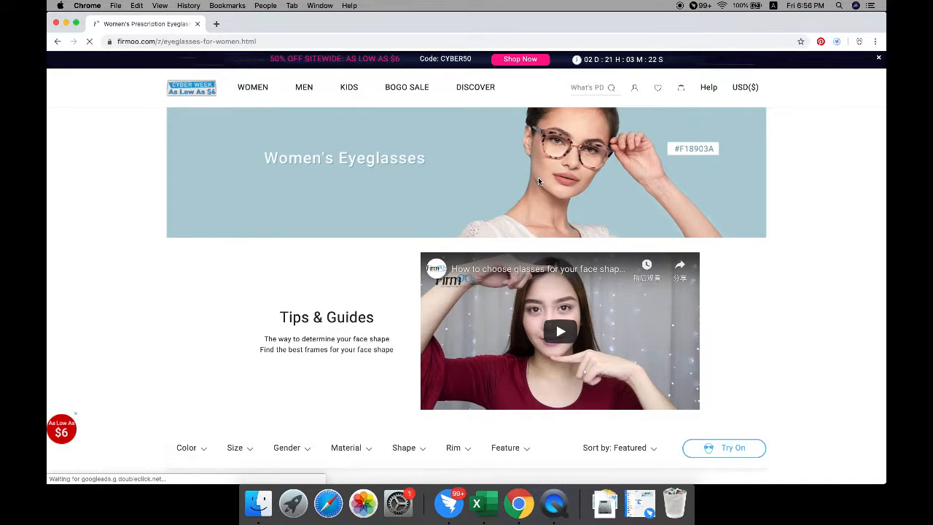
pyautogui.scroll(-3)
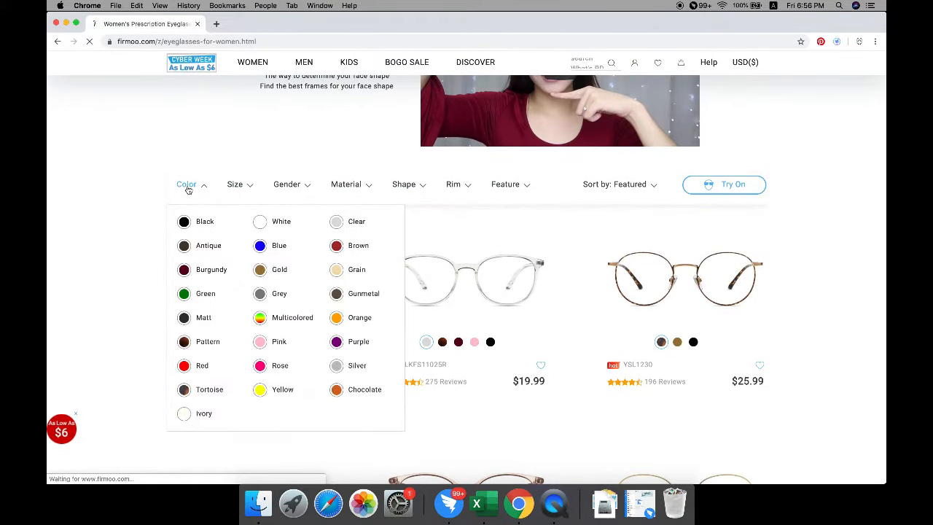
pyautogui.click(723, 183)
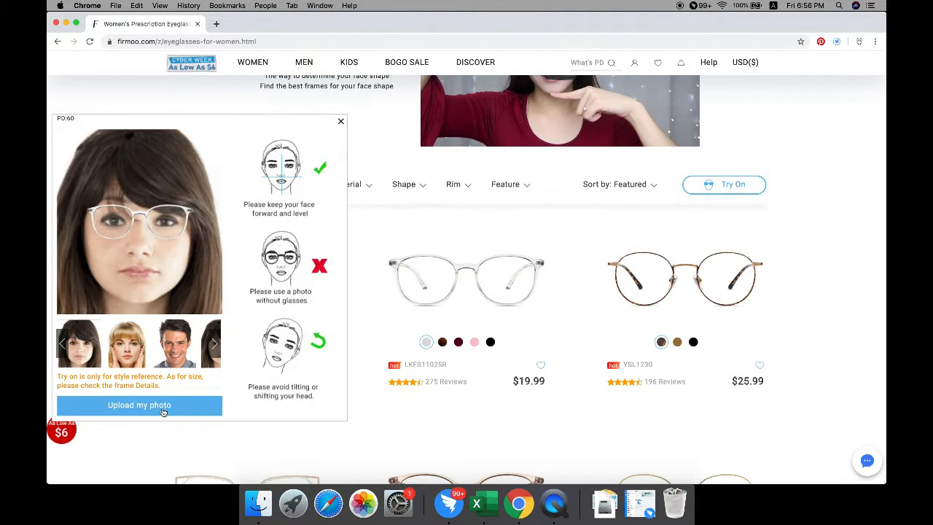
# Upload tryon_img_3.jpg into the try-on tool, then open frame S939's product page
pyautogui.click(139, 404)
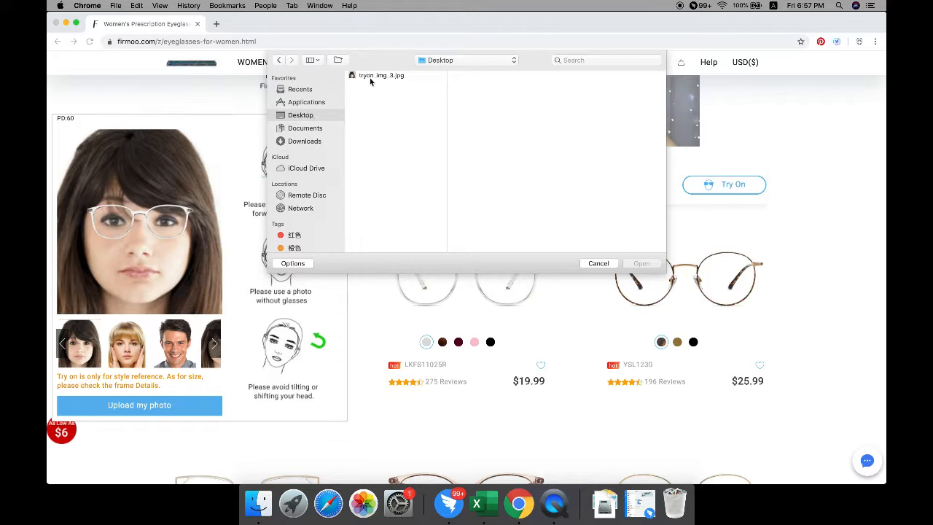
pyautogui.click(379, 75)
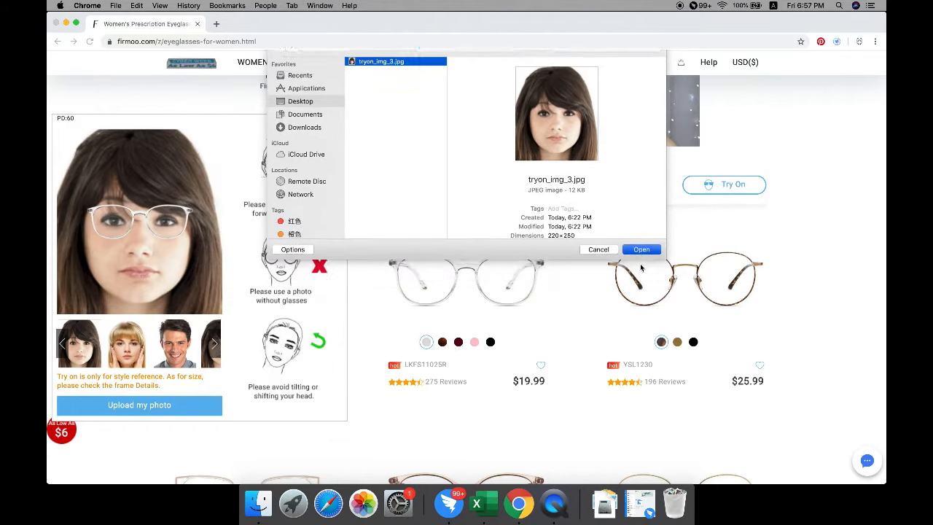
pyautogui.click(641, 249)
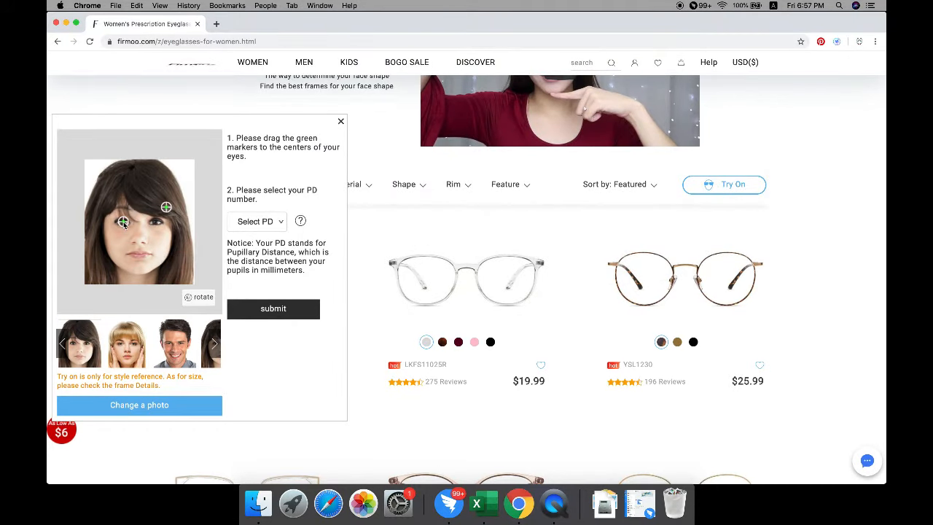
pyautogui.click(256, 221)
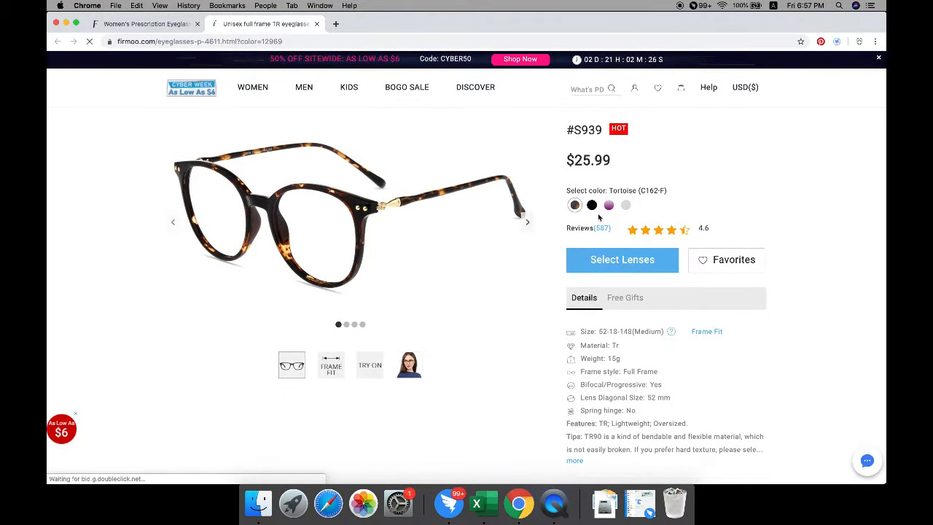
# Check S939's Frame Fit measurements and customer reviews, then start Select Lenses
pyautogui.click(608, 205)
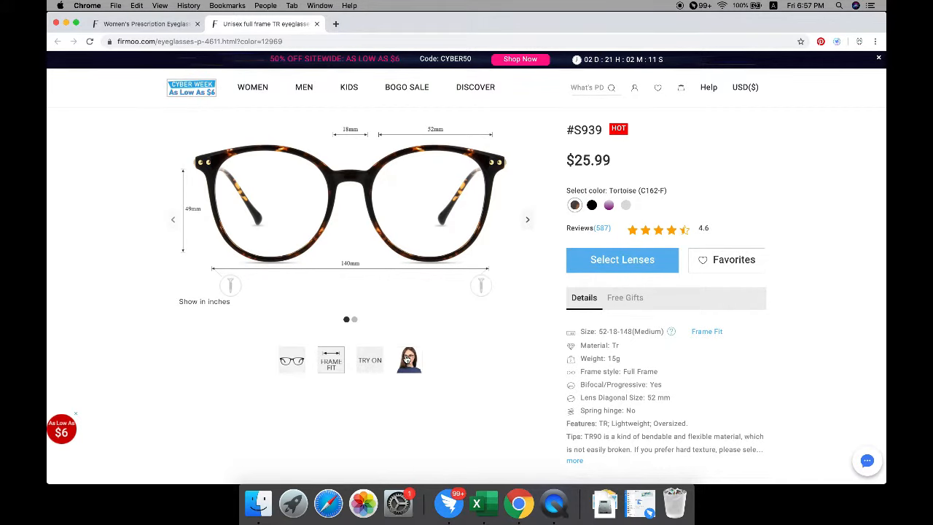
pyautogui.click(408, 362)
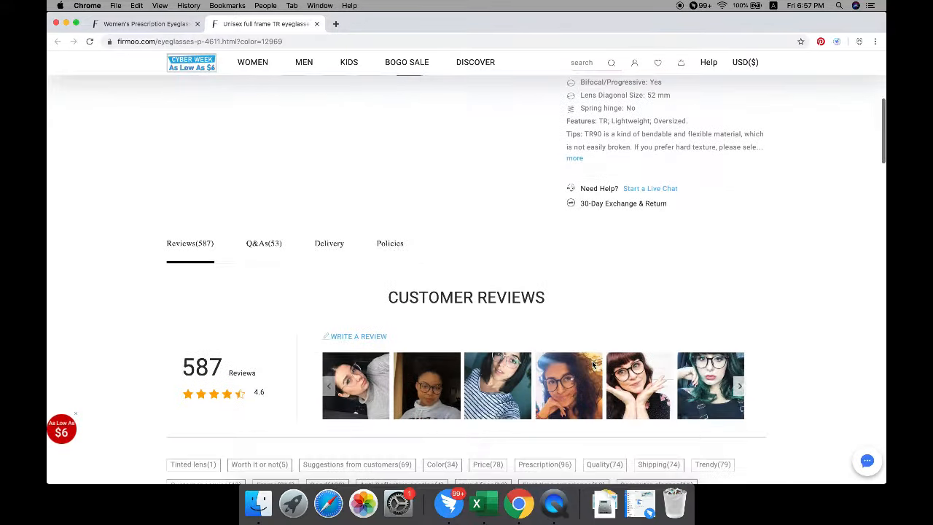
pyautogui.scroll(-3)
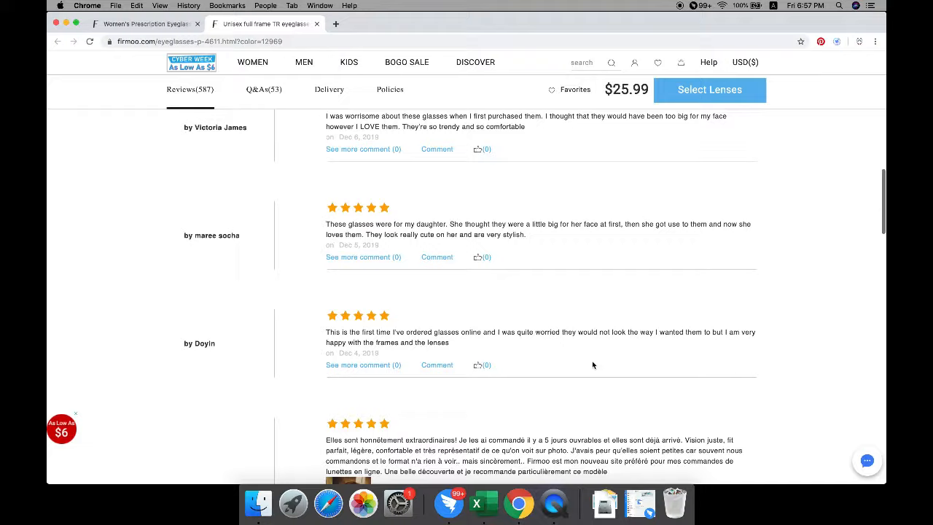
pyautogui.click(708, 90)
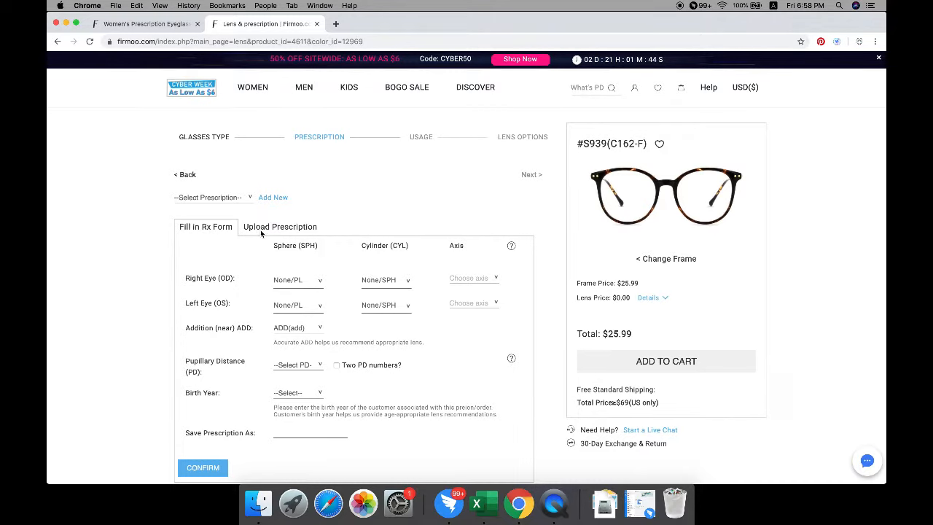
# Enter OD SPH -2.25, OS SPH -2.75, PD 60.0, save as 'firmoo', and confirm
pyautogui.click(280, 226)
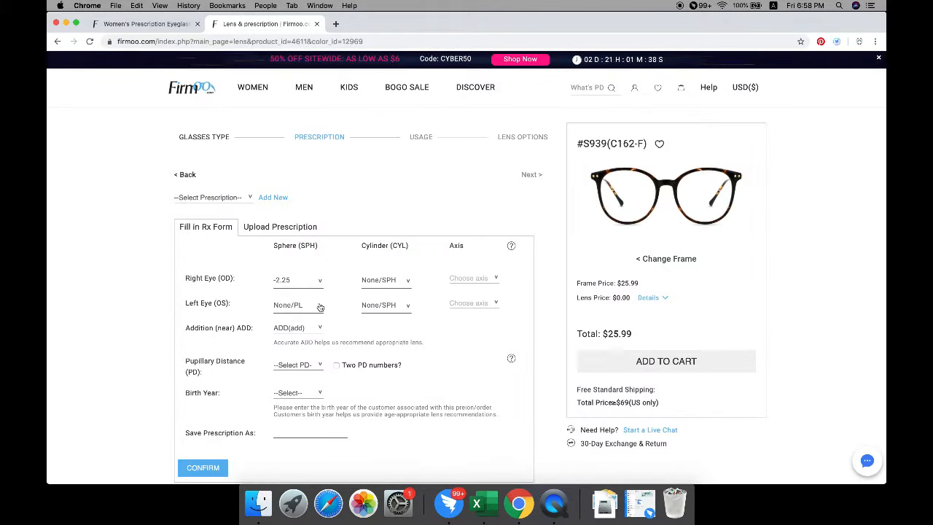
pyautogui.click(298, 305)
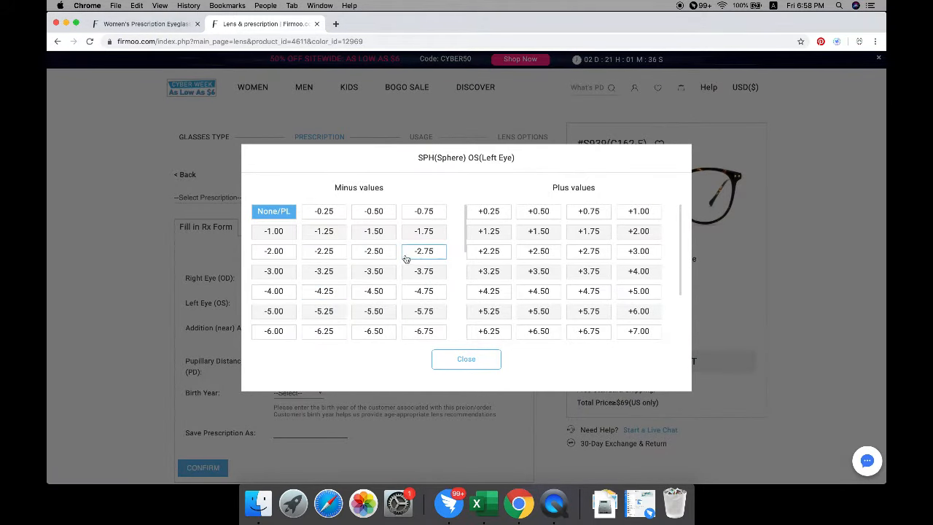
pyautogui.click(424, 251)
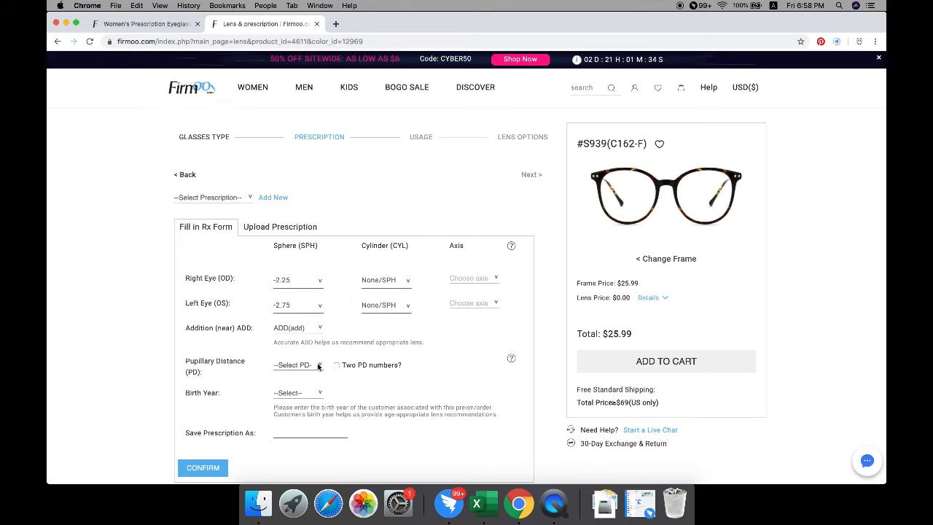
pyautogui.click(295, 365)
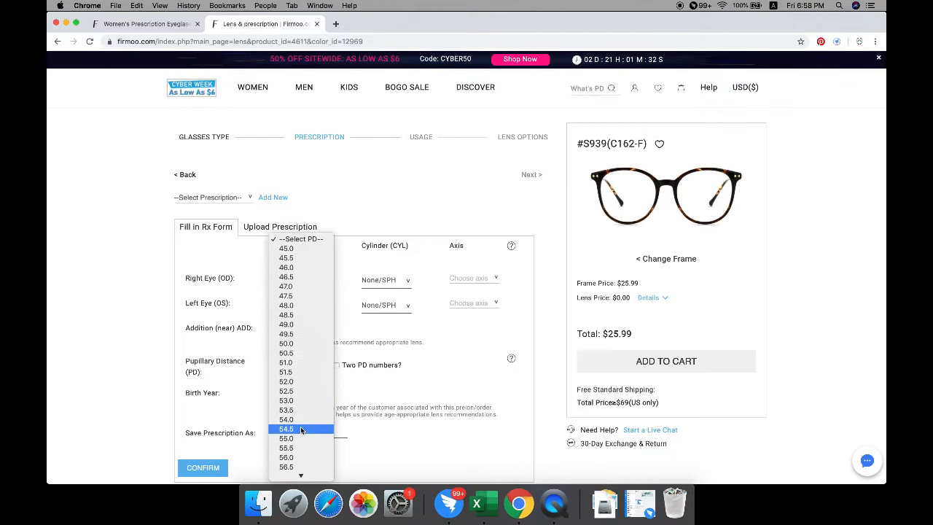
pyautogui.scroll(-3)
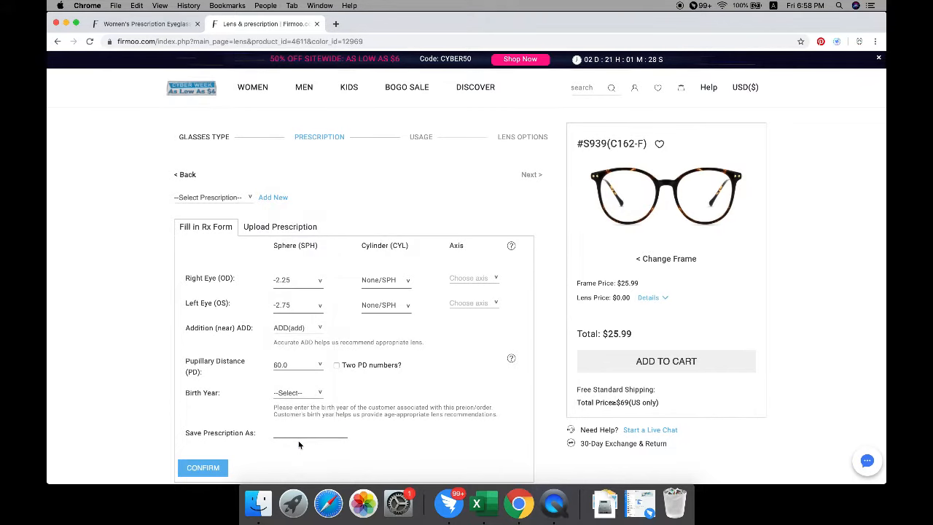
pyautogui.click(310, 436)
pyautogui.write('firmoo')
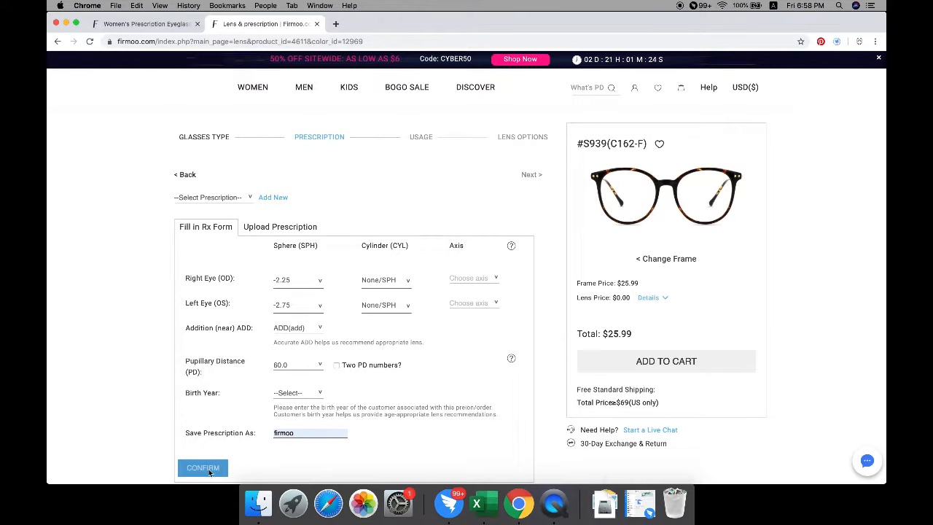
pyautogui.click(203, 467)
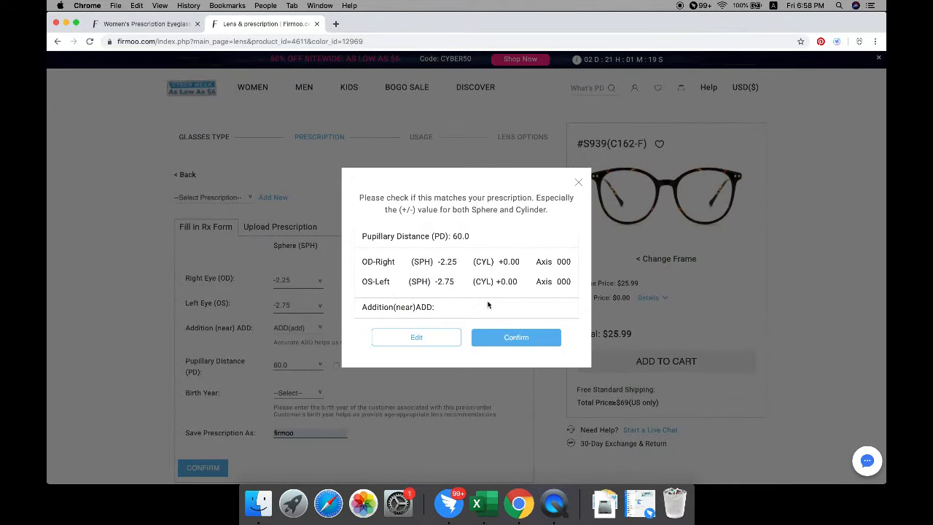
pyautogui.click(515, 337)
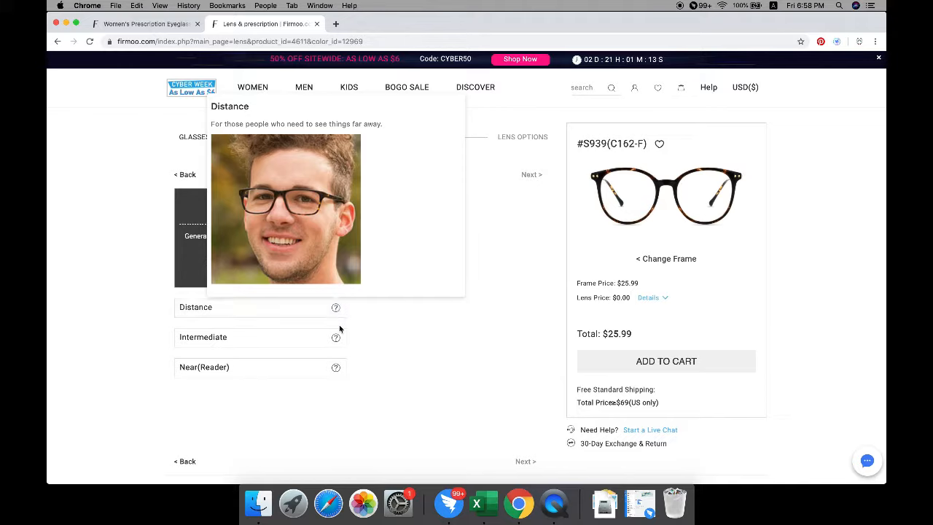
pyautogui.moveTo(336, 337)
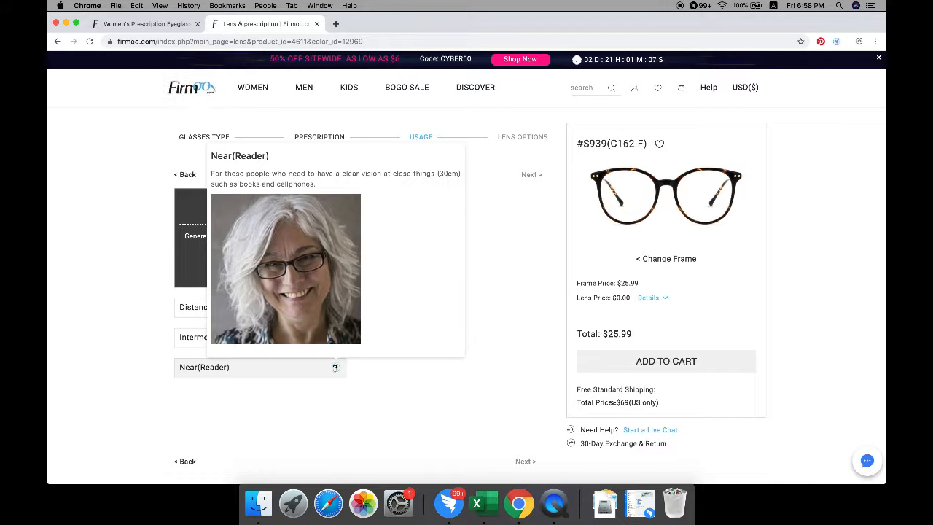
pyautogui.moveTo(316, 390)
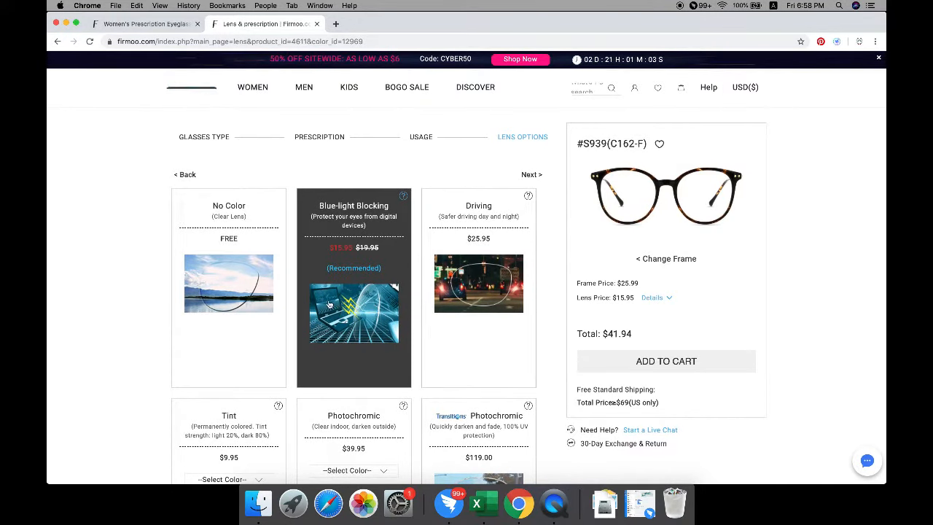
pyautogui.moveTo(466, 317)
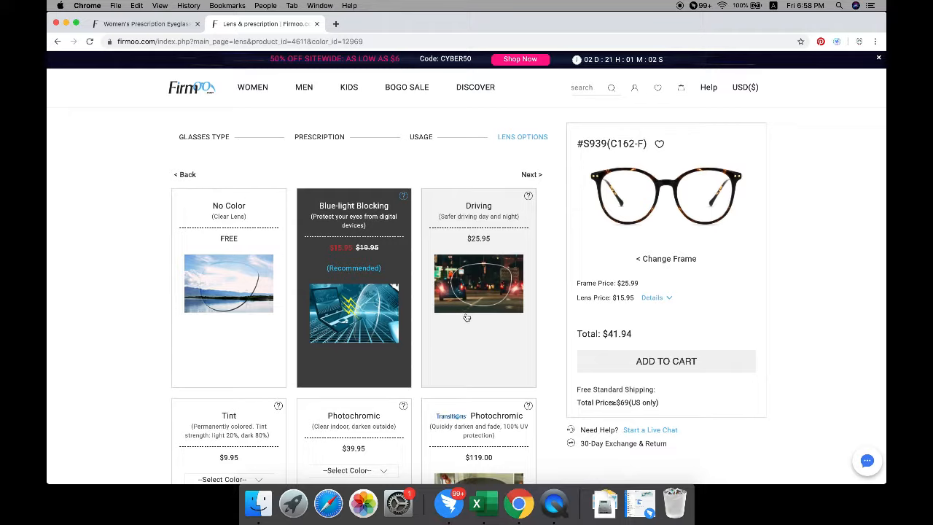
# Scroll through the lens colour cards to find the No Color option
pyautogui.scroll(-3)
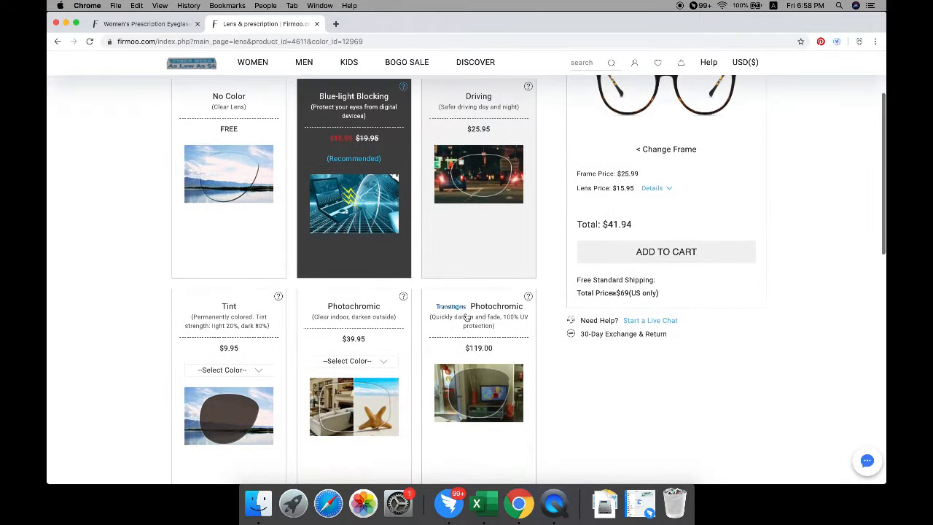
pyautogui.scroll(-3)
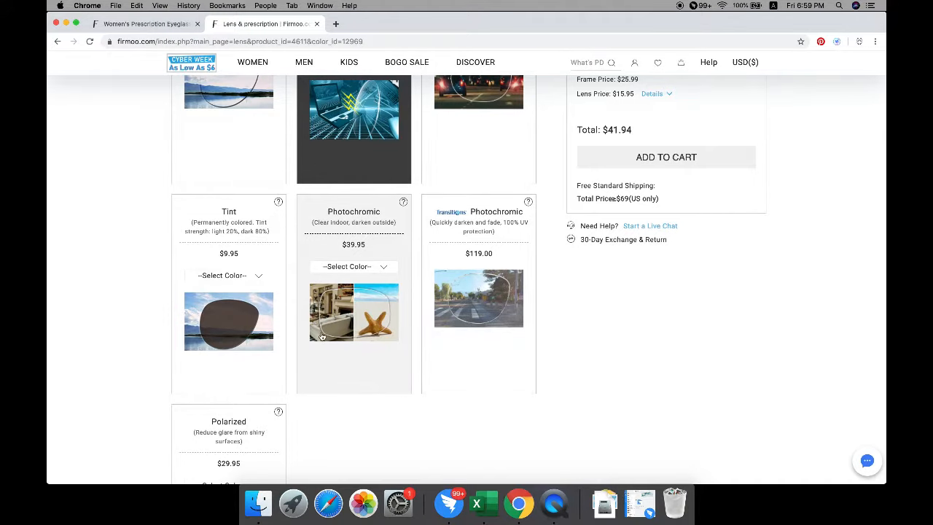
pyautogui.scroll(-3)
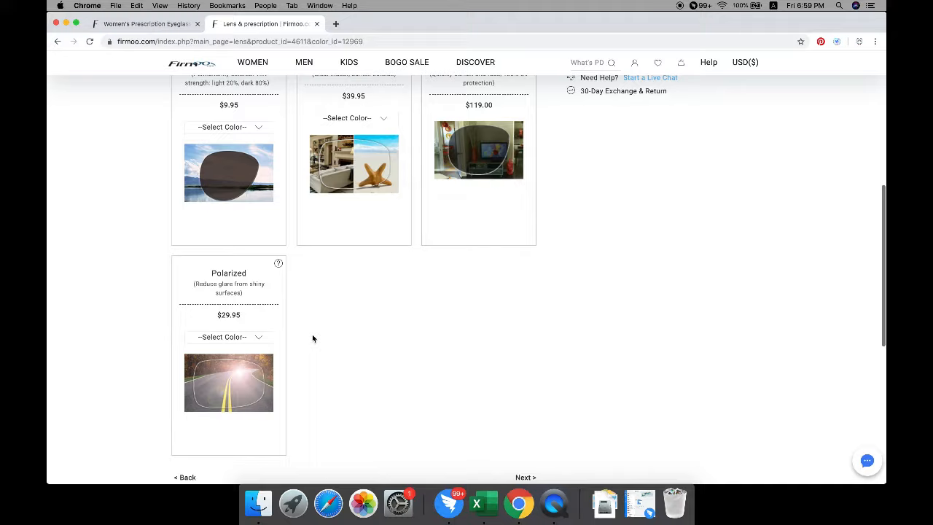
pyautogui.scroll(-3)
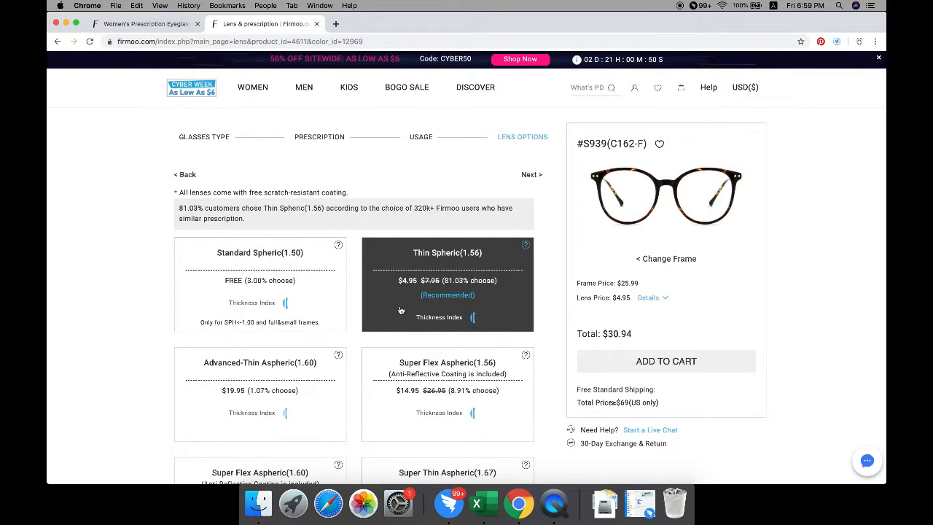
# Browse the lens thickness options and pick Thin Spheric (1.56)
pyautogui.scroll(-3)
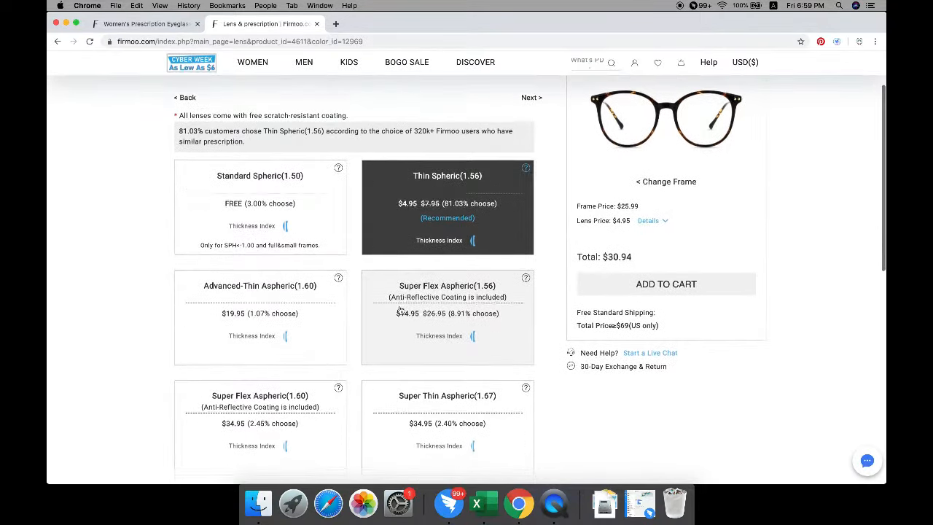
pyautogui.scroll(-3)
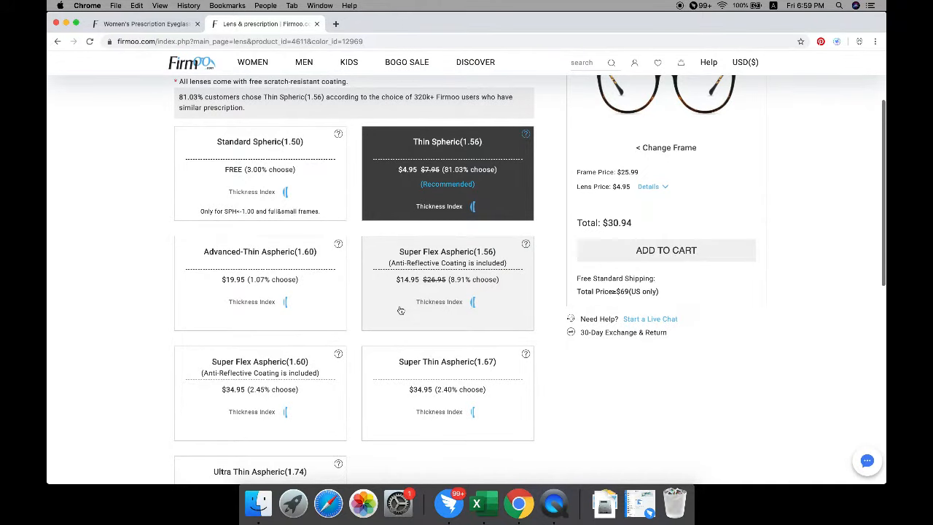
pyautogui.scroll(-3)
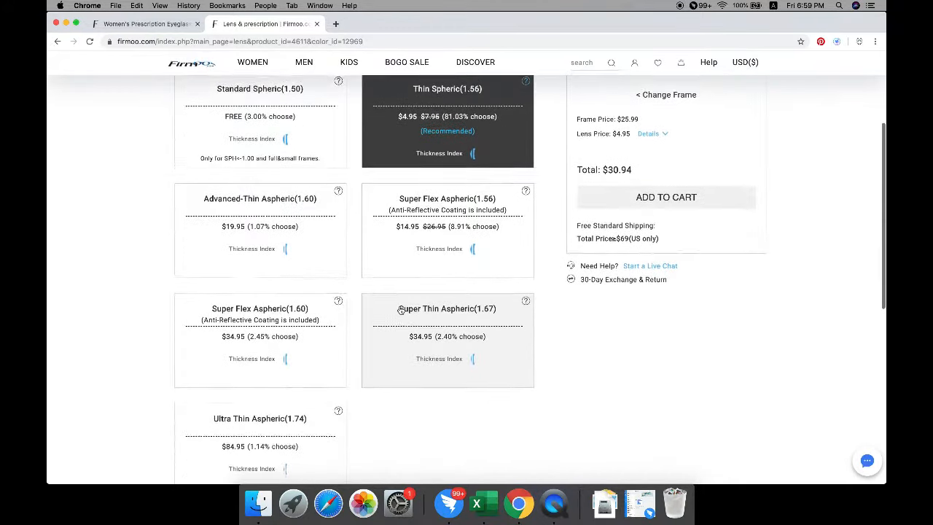
pyautogui.scroll(-3)
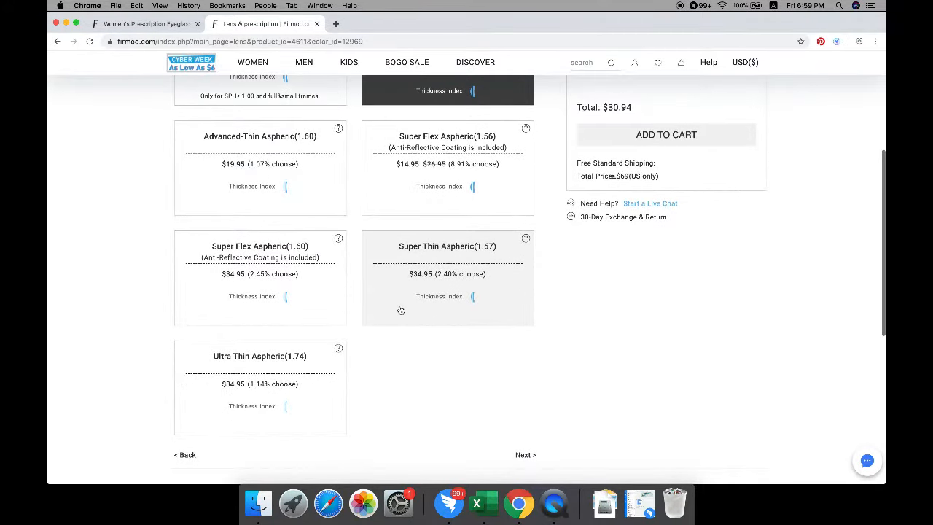
pyautogui.scroll(-3)
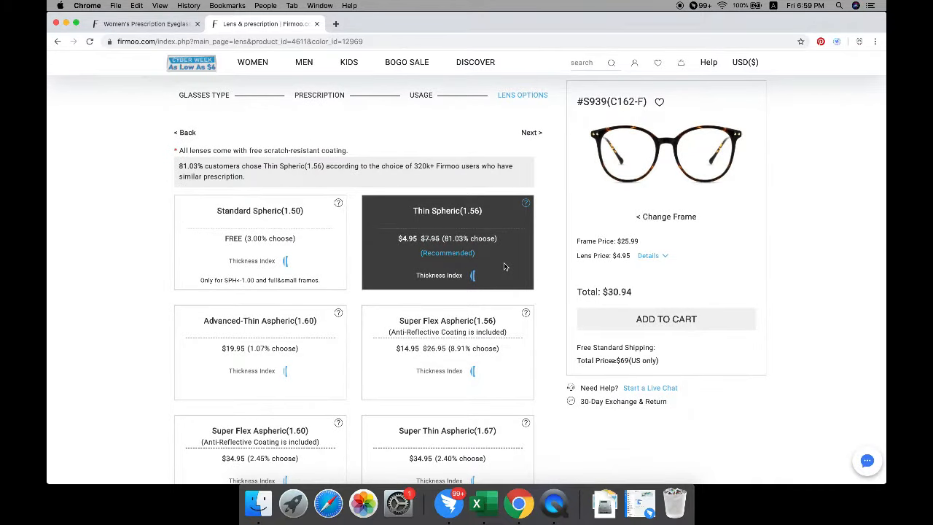
pyautogui.click(531, 132)
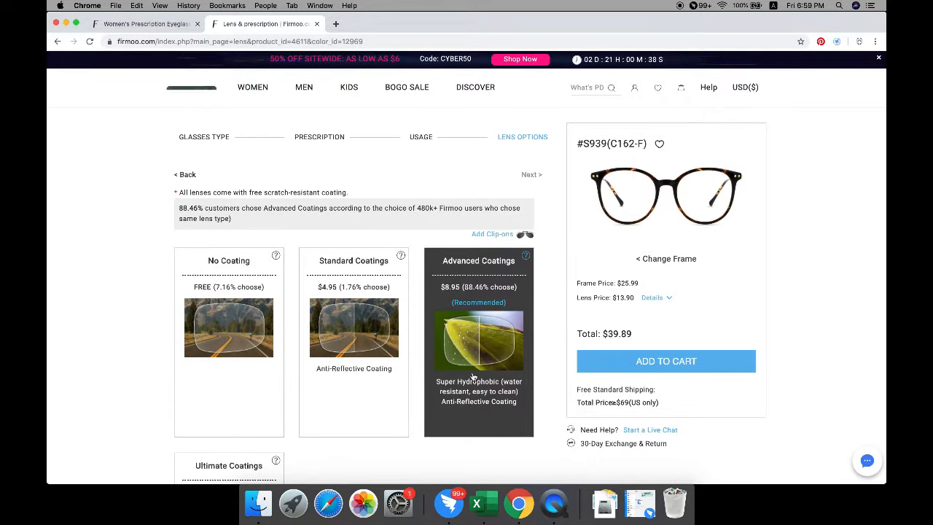
# Keep Advanced Coatings, add one Grey Clip-on, and add the glasses to the cart
pyautogui.scroll(-3)
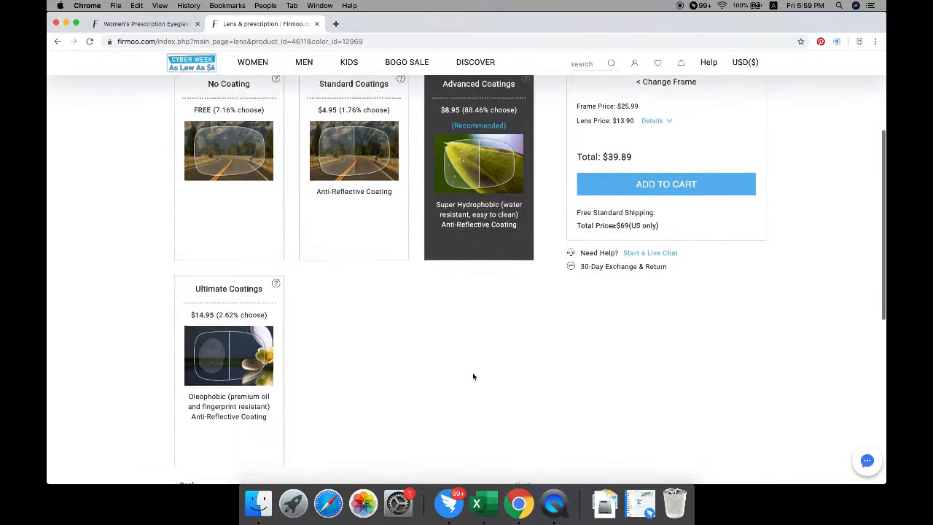
pyautogui.scroll(3)
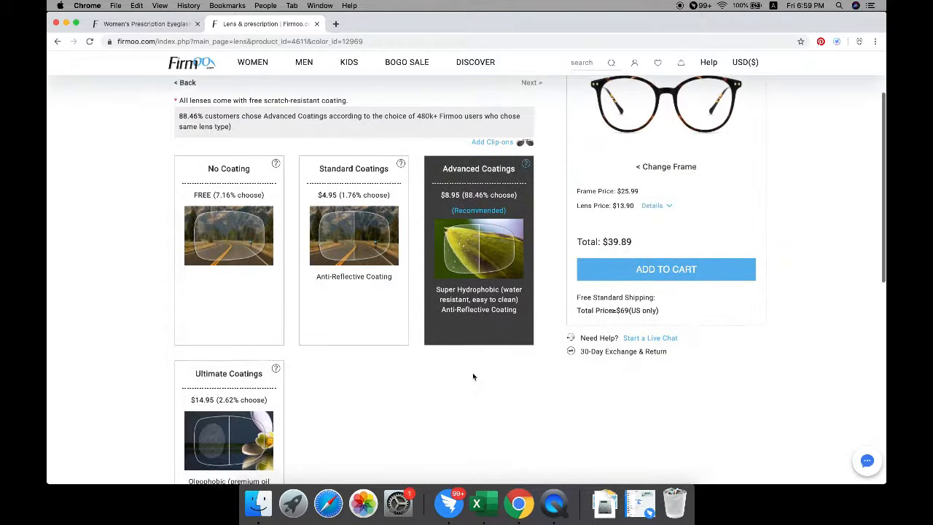
pyautogui.scroll(3)
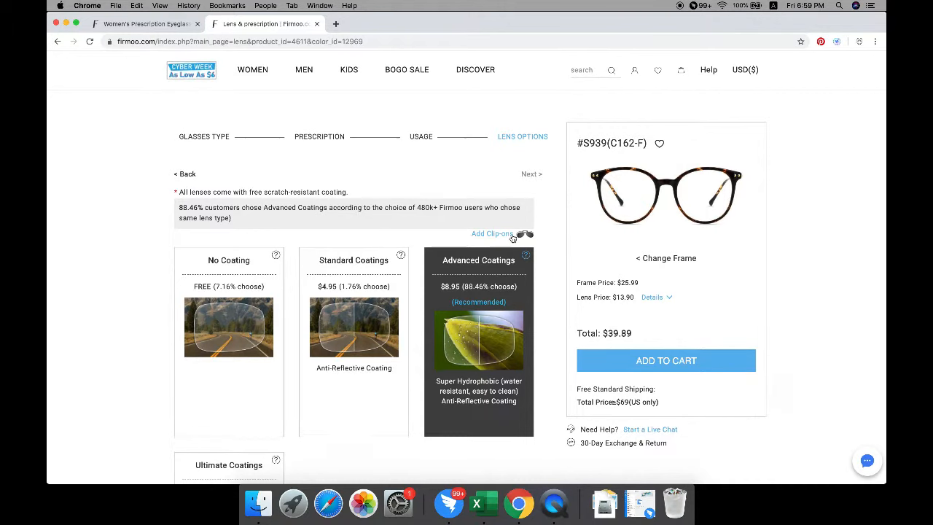
pyautogui.click(492, 233)
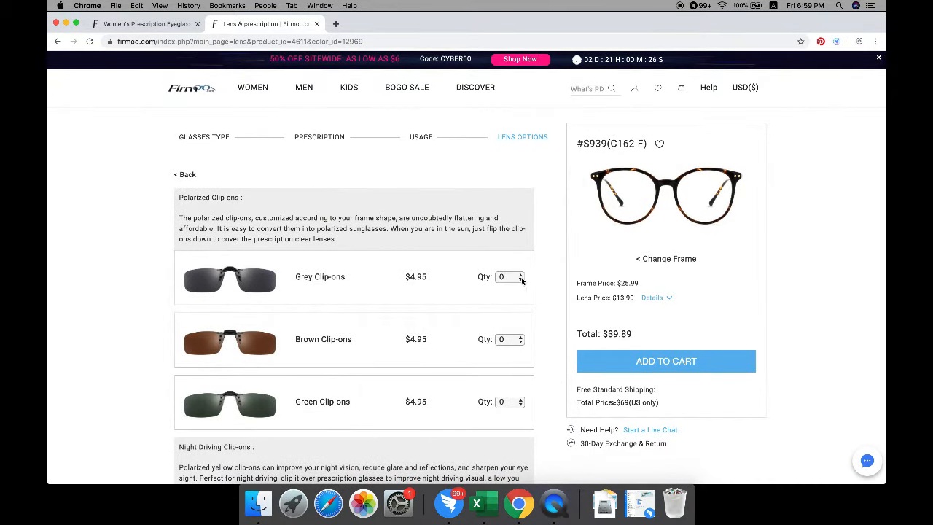
pyautogui.click(520, 273)
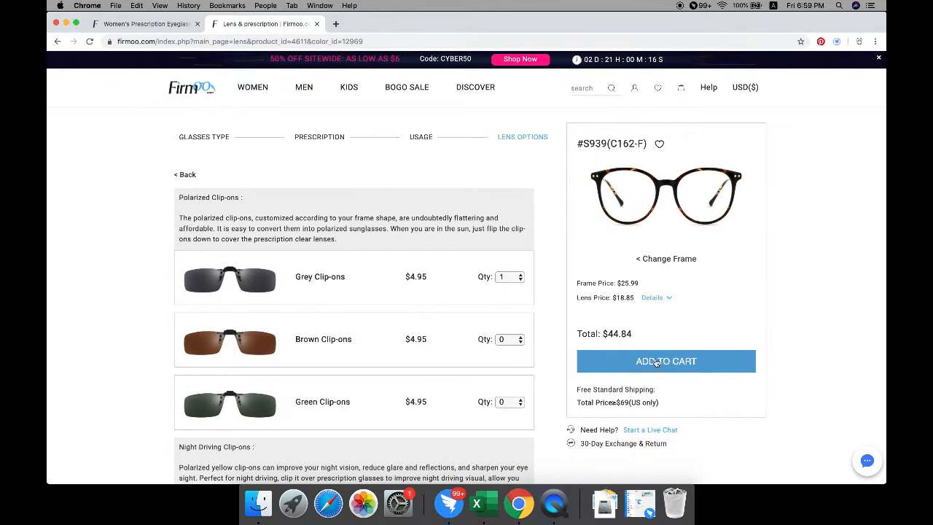
pyautogui.click(665, 361)
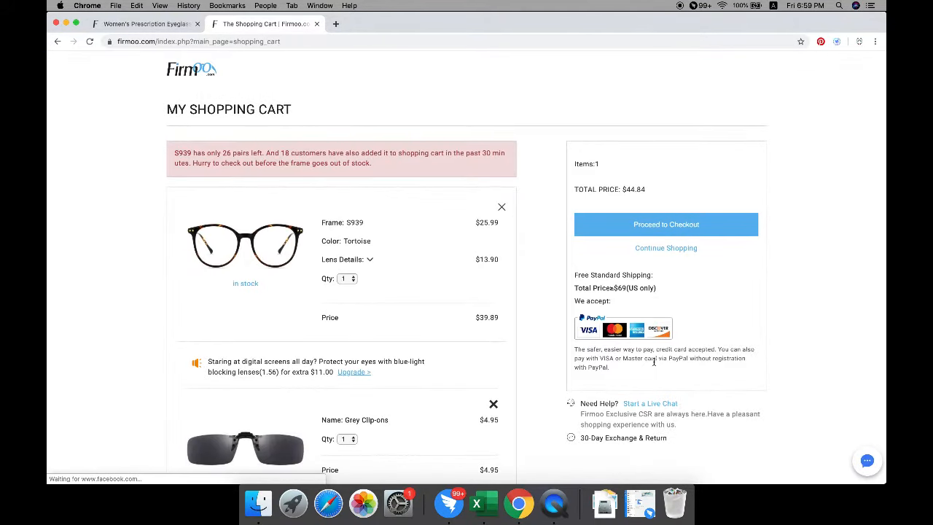
# Review the cart item's lens details and proceed to checkout
pyautogui.scroll(-3)
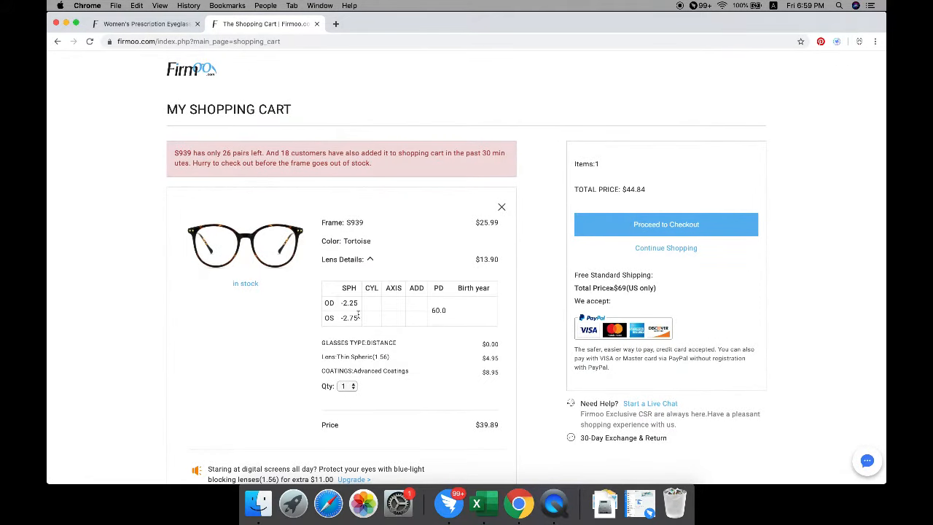
pyautogui.scroll(-3)
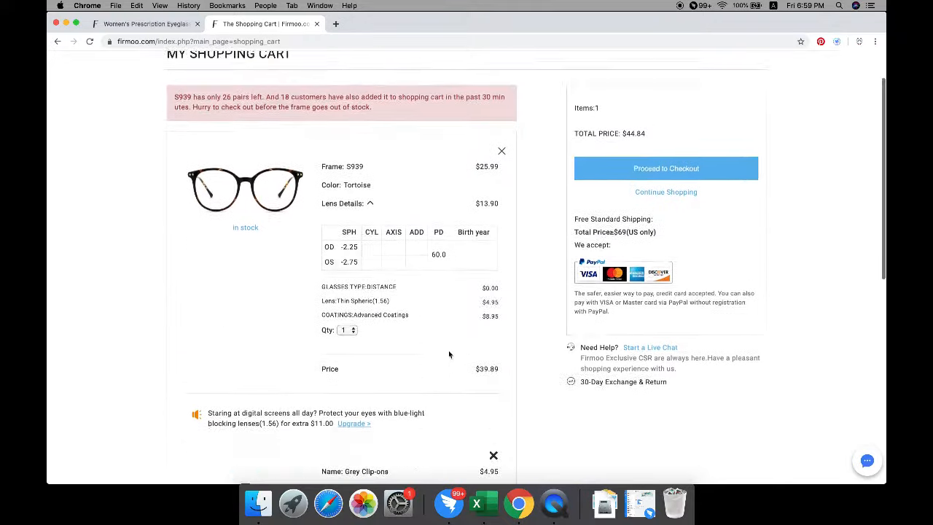
pyautogui.click(665, 168)
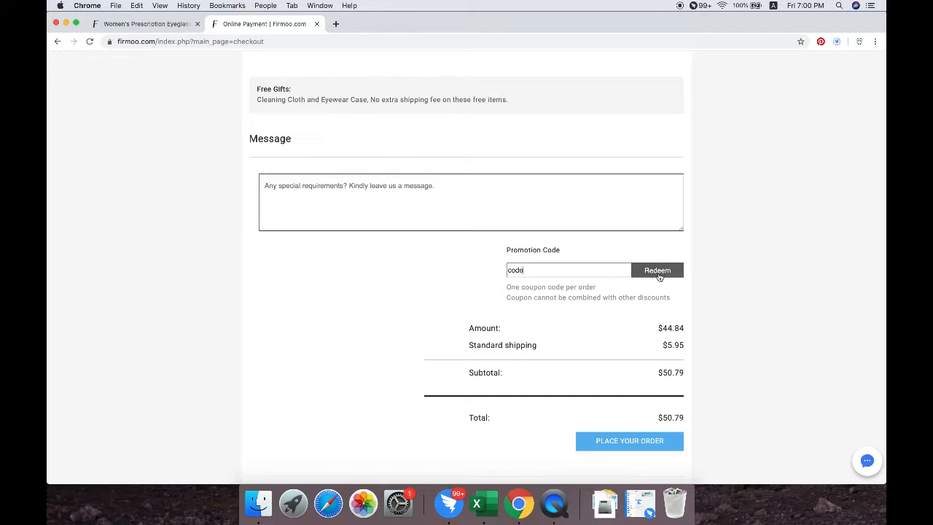
pyautogui.moveTo(629, 440)
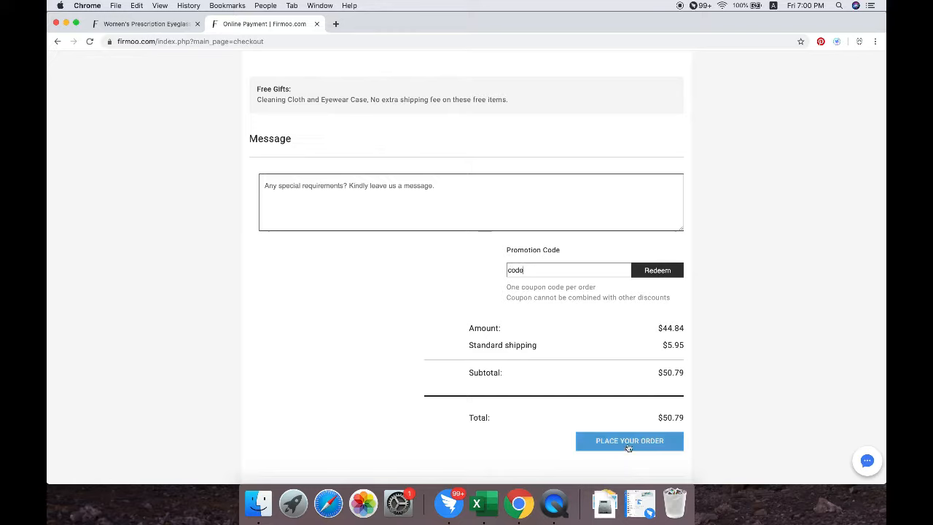